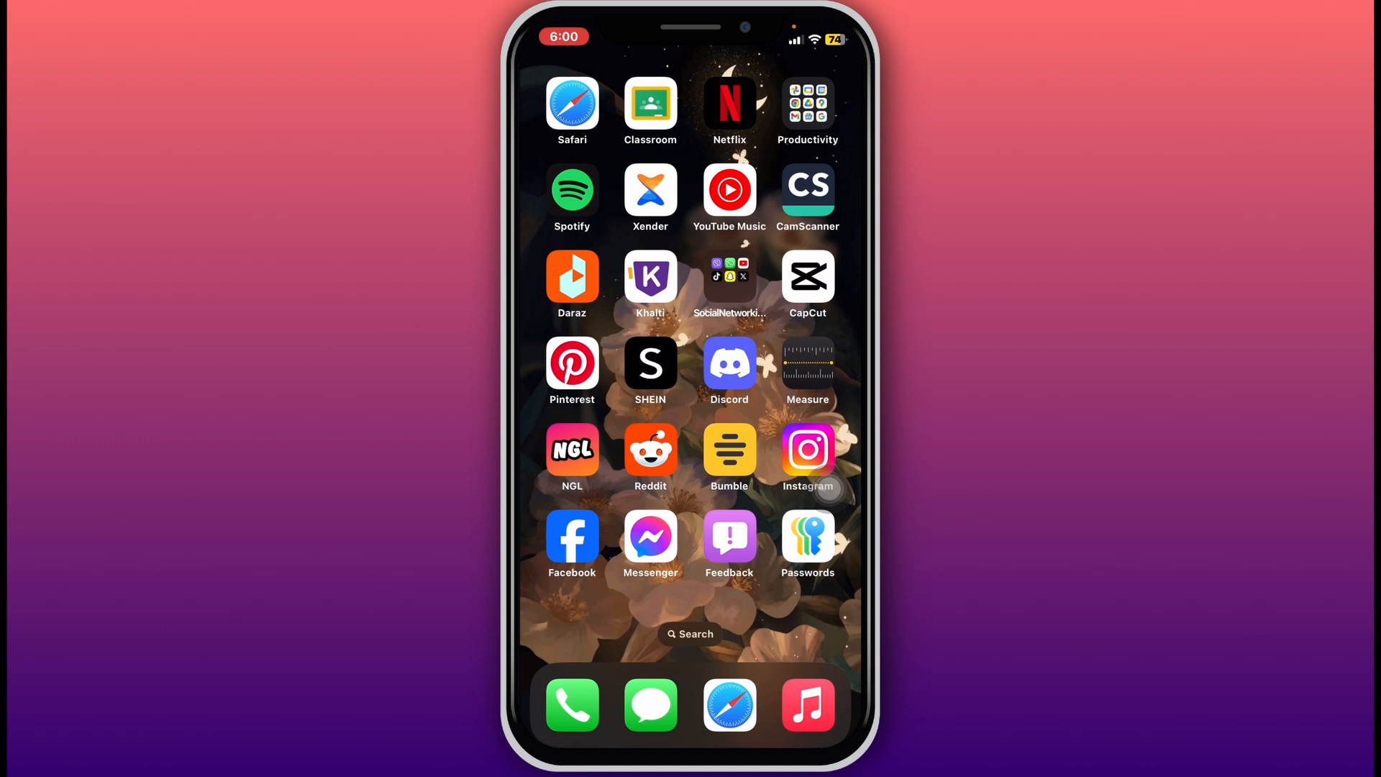
Step: Launch Instagram from the iOS Home Screen to reach the story camera
left_click(807, 450)
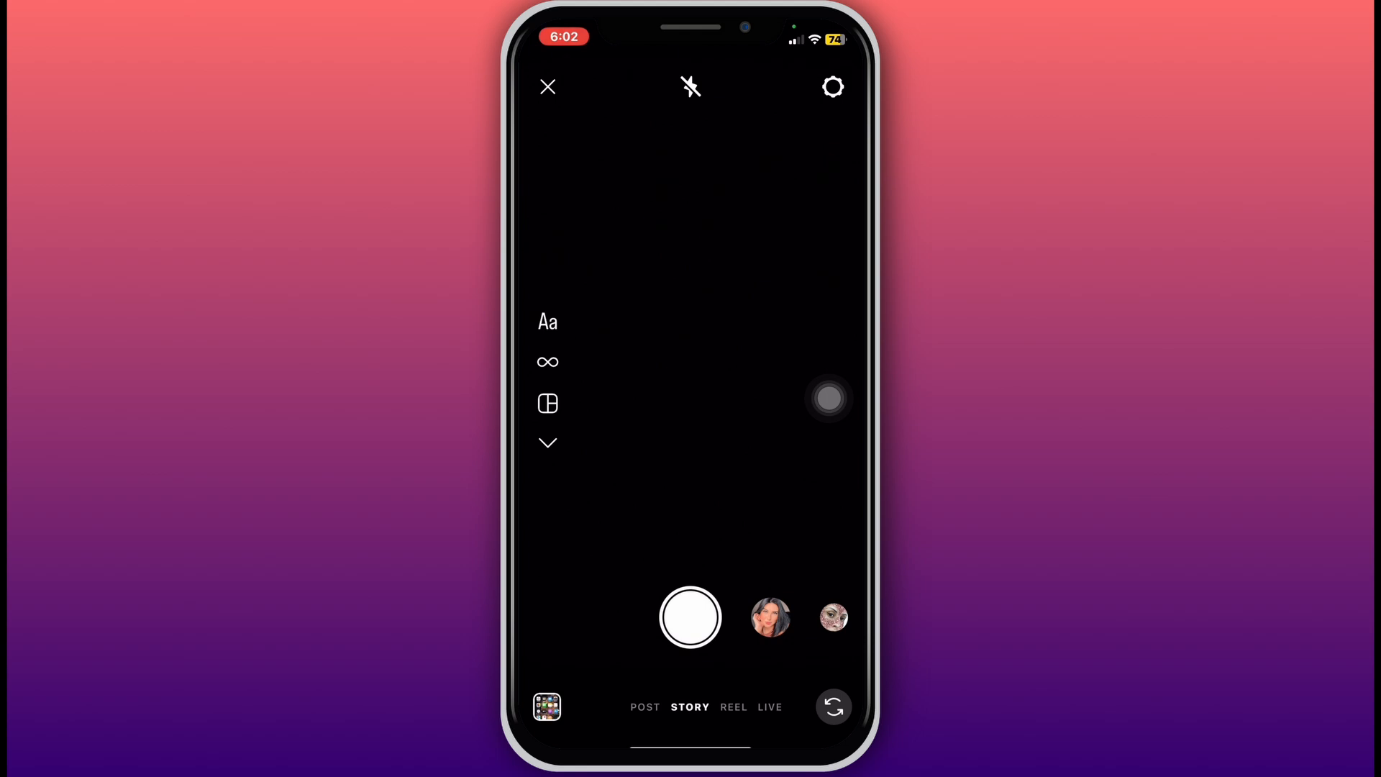
Step: Tap the Story shutter to capture a blank black frame
left_click(689, 617)
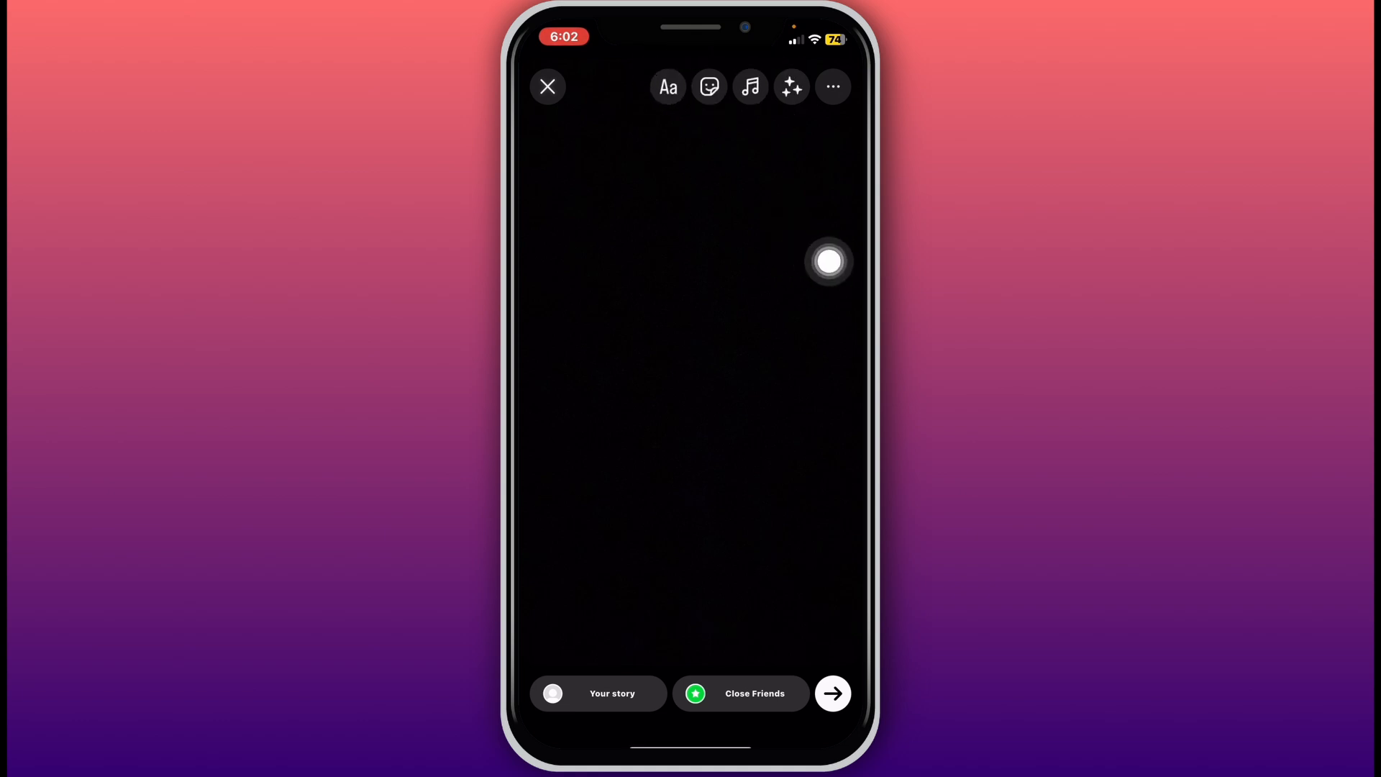
left_click_drag(827, 260, 683, 540)
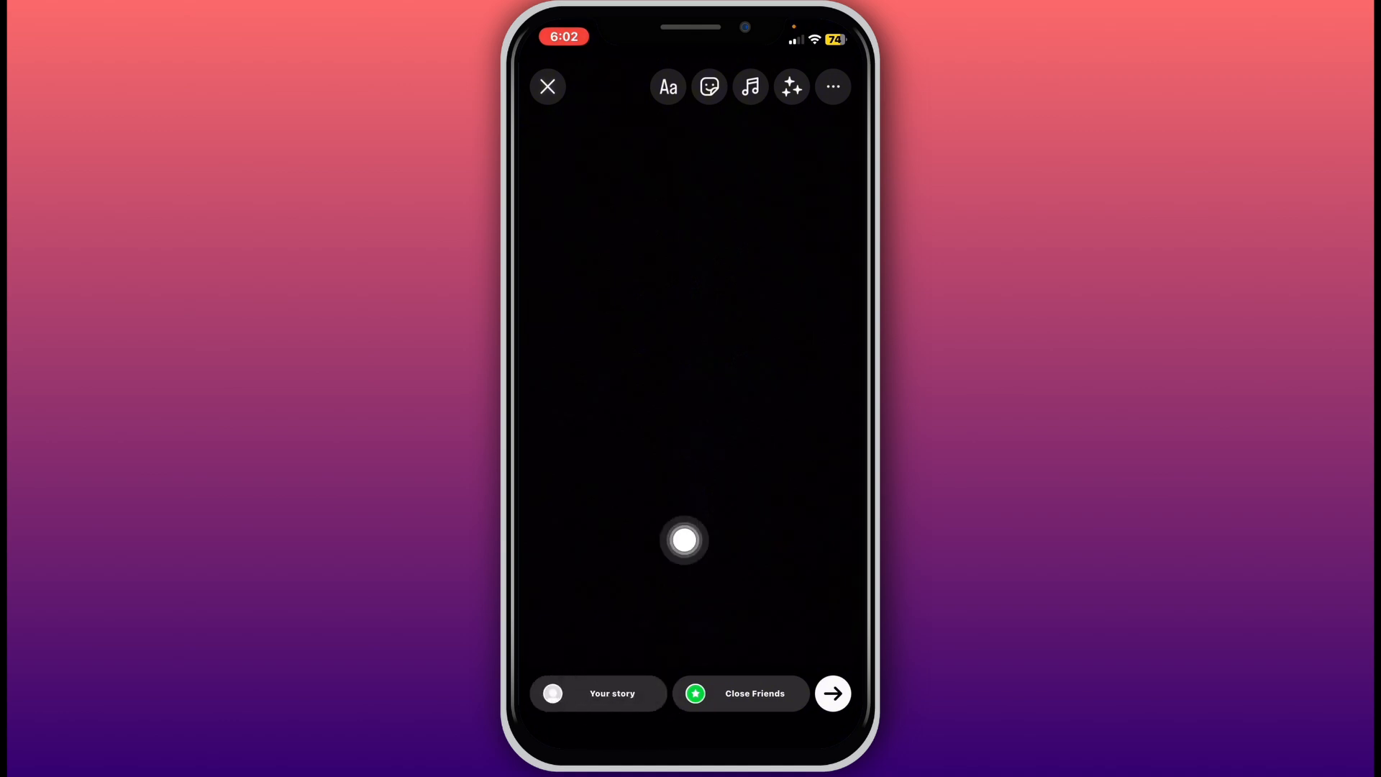
left_click_drag(684, 540, 828, 254)
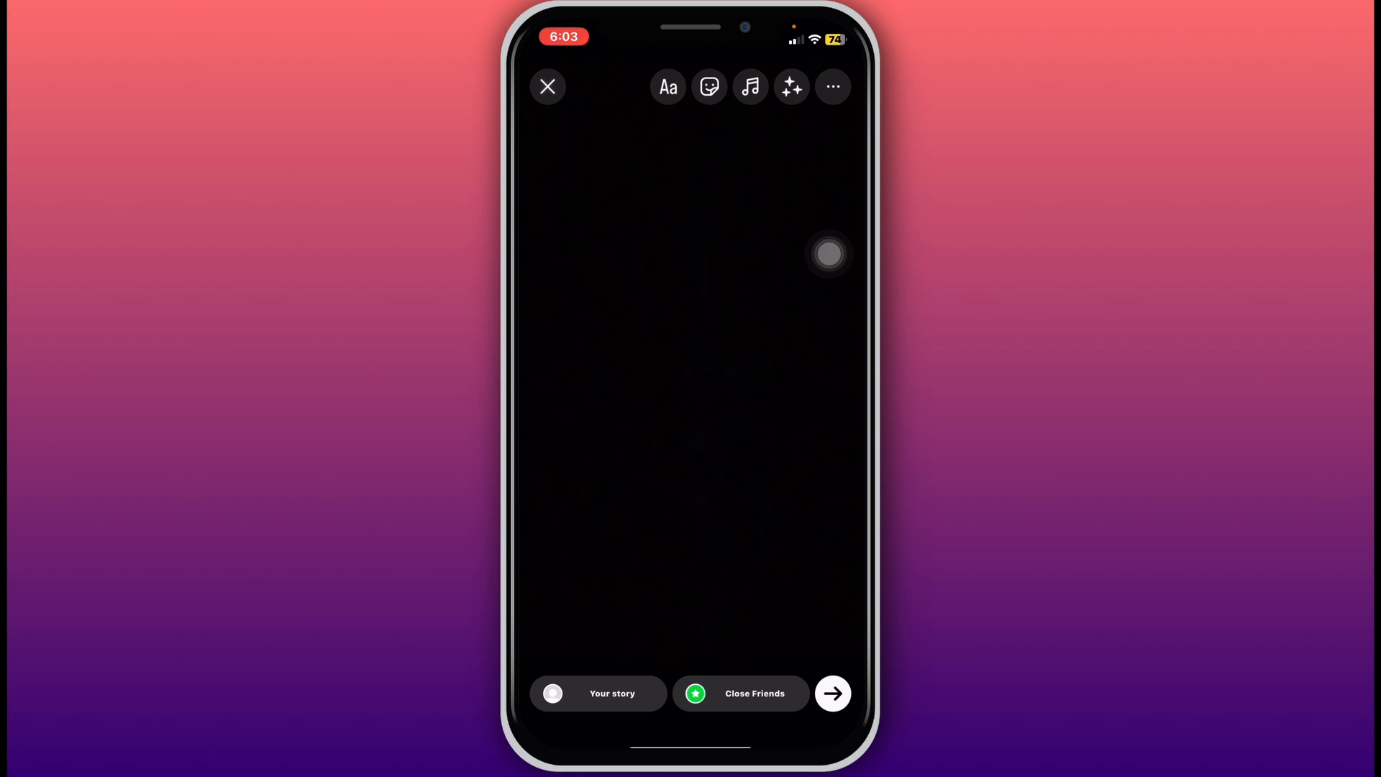
Step: Share the black story to Your story and dismiss the stories archive notice
left_click(832, 693)
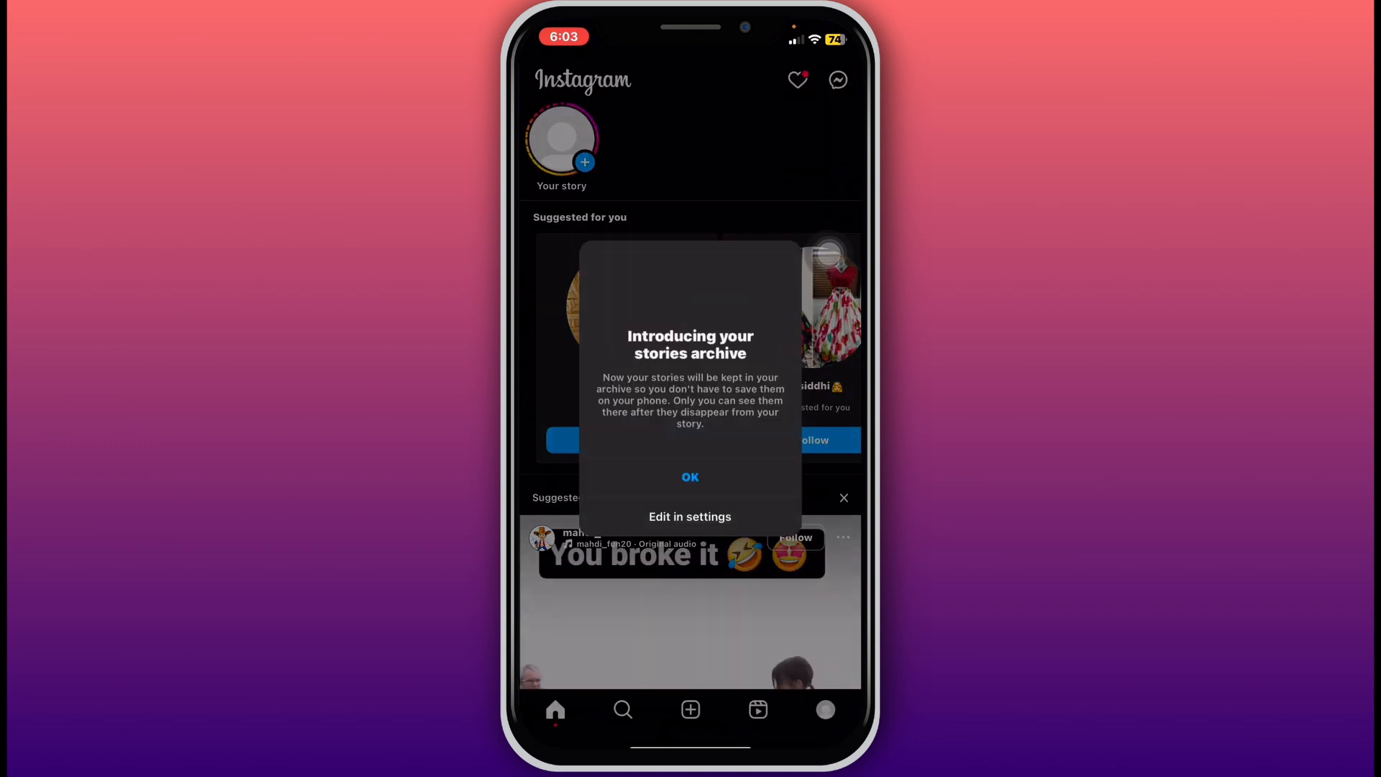
left_click(689, 477)
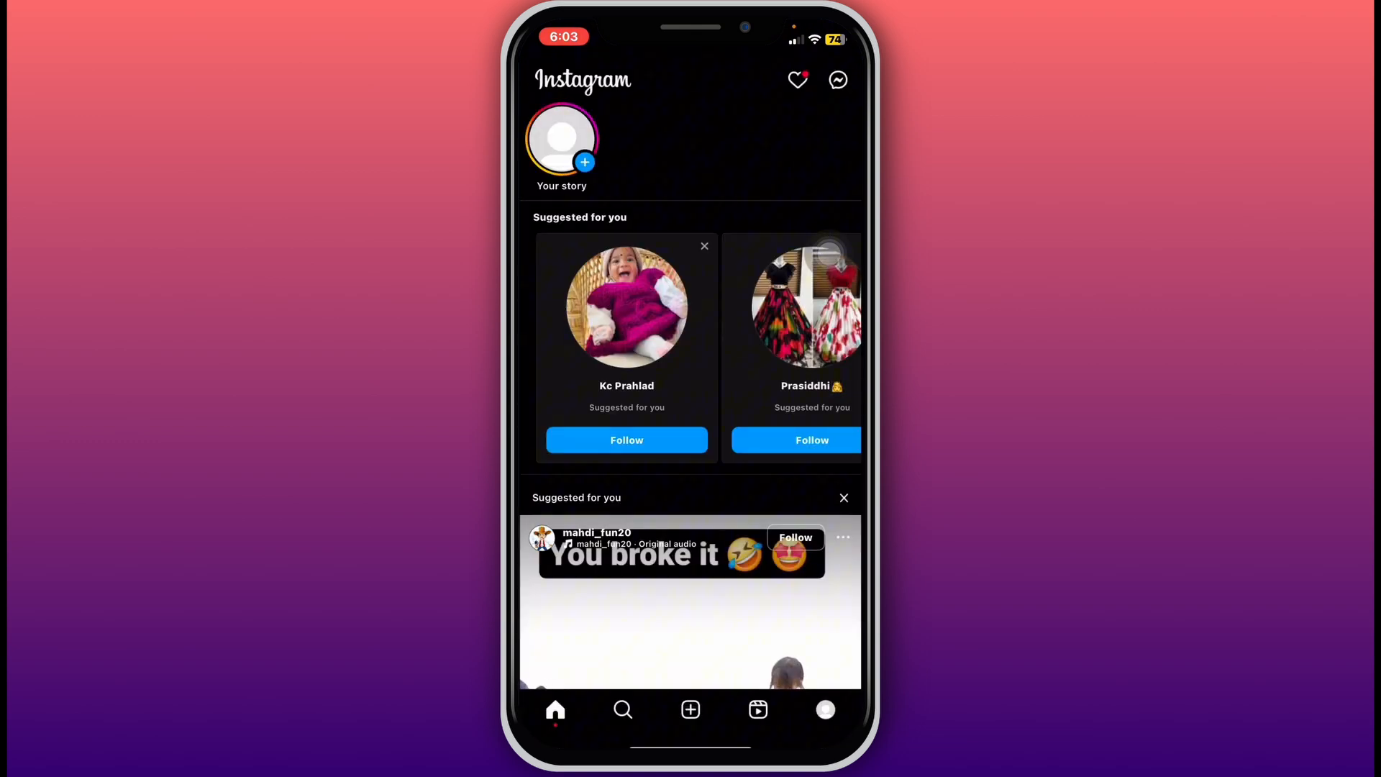